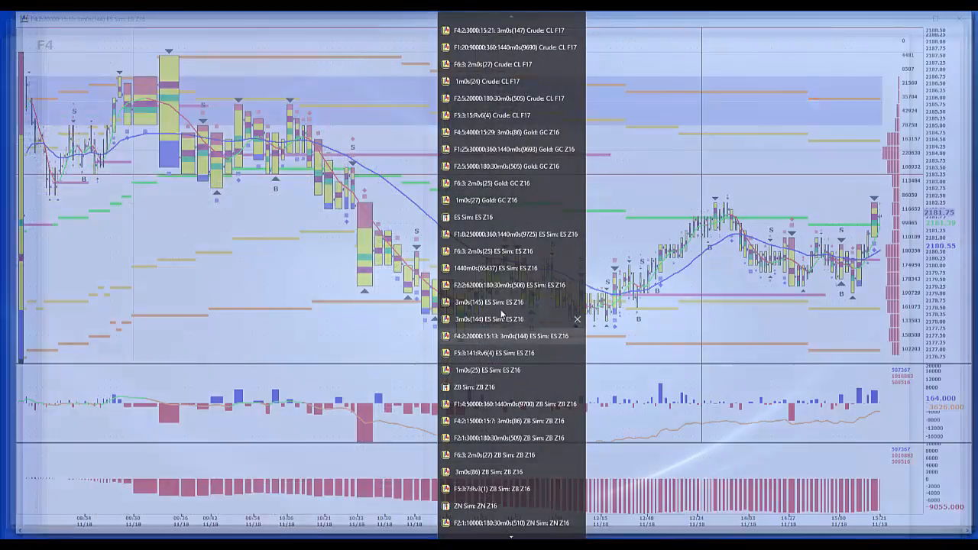
# - Bring up the F4:2 10-minute ES Z16 chart from the window list
pyautogui.click(492, 318)
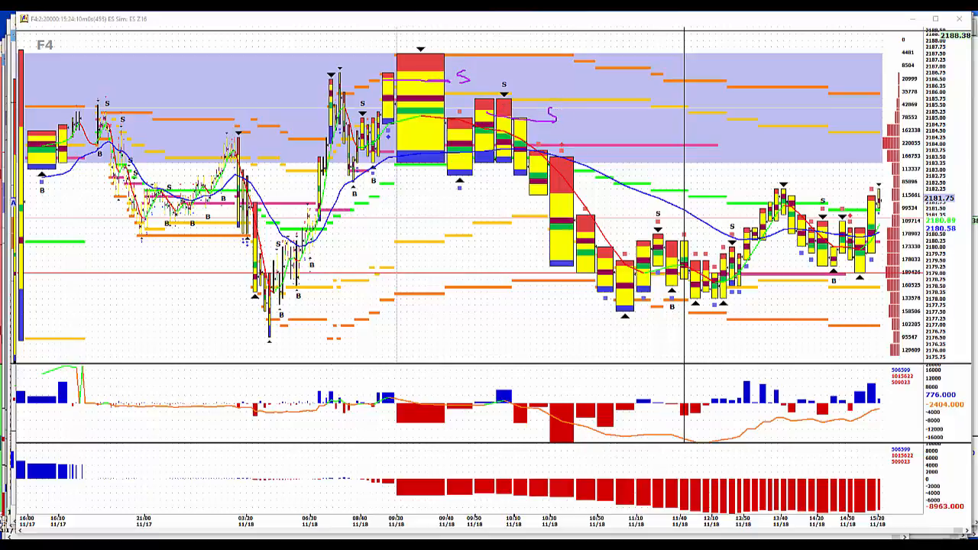
pyautogui.moveTo(615, 297)
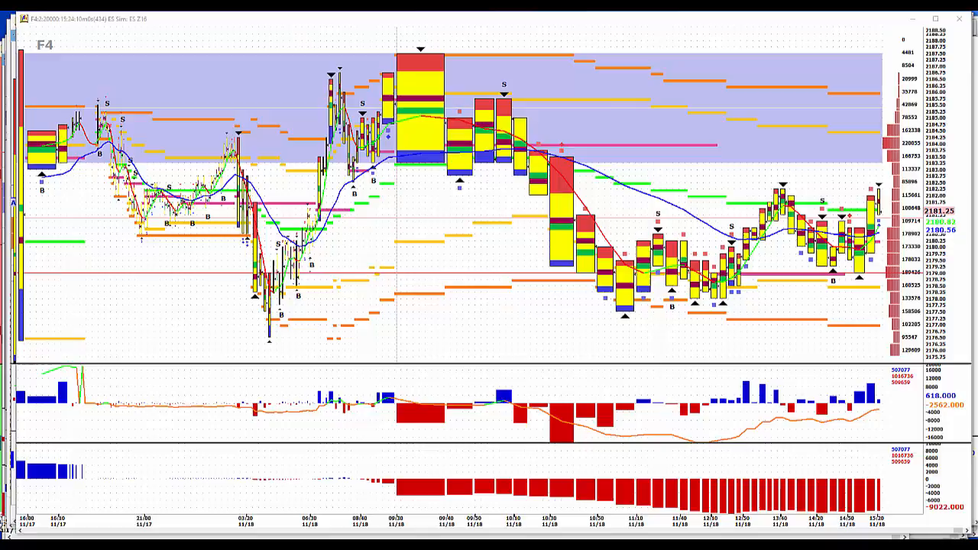
pyautogui.moveTo(605, 59)
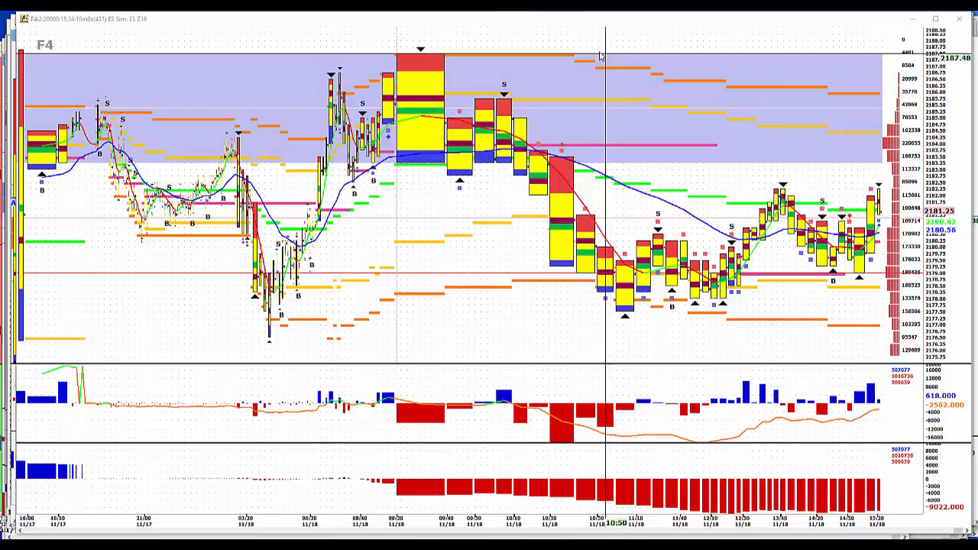
# - Switch the ES Z16 chart to 3-minute bars via Quick Chart Change
pyautogui.rightClick(602, 69)
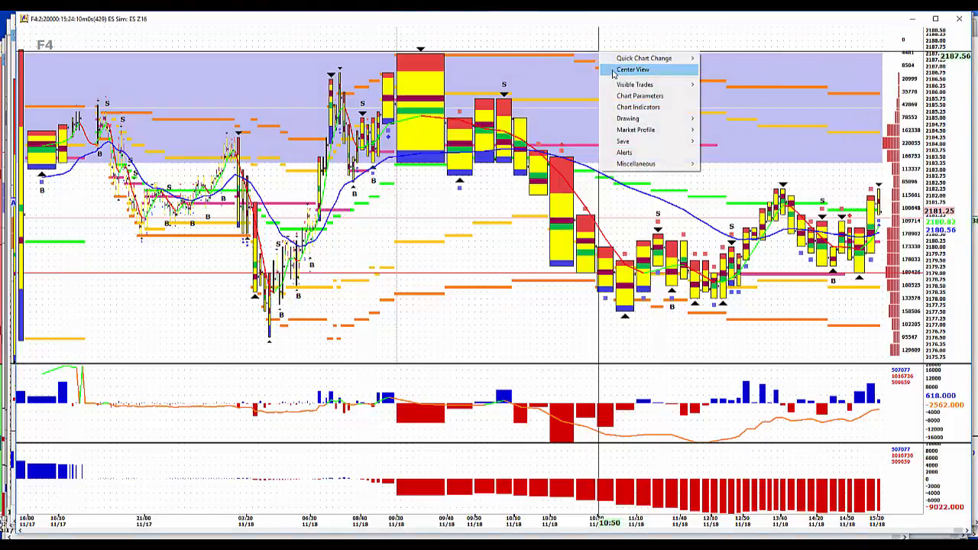
pyautogui.click(633, 70)
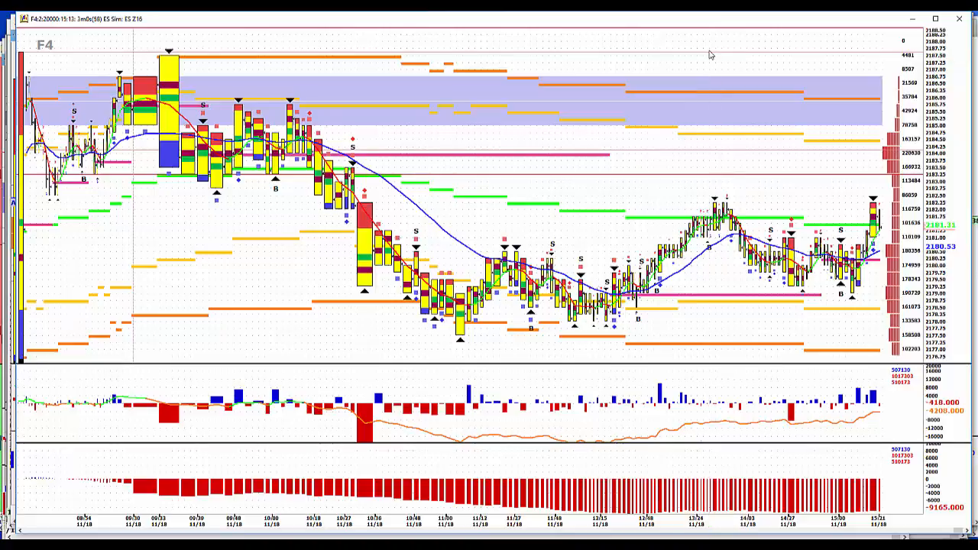
pyautogui.moveTo(684, 40)
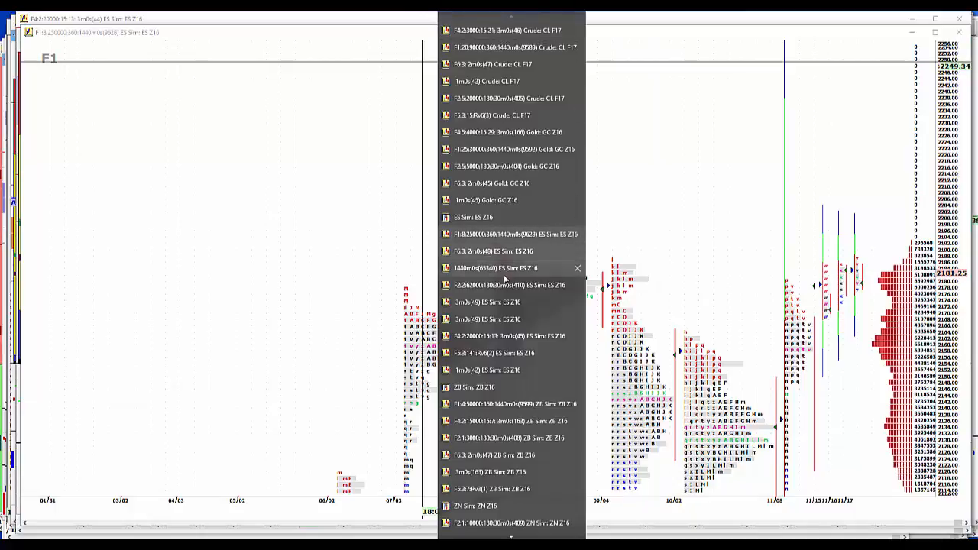
# - Switch to the ES Z16 30-minute Market Profile chart from the window list
pyautogui.click(508, 285)
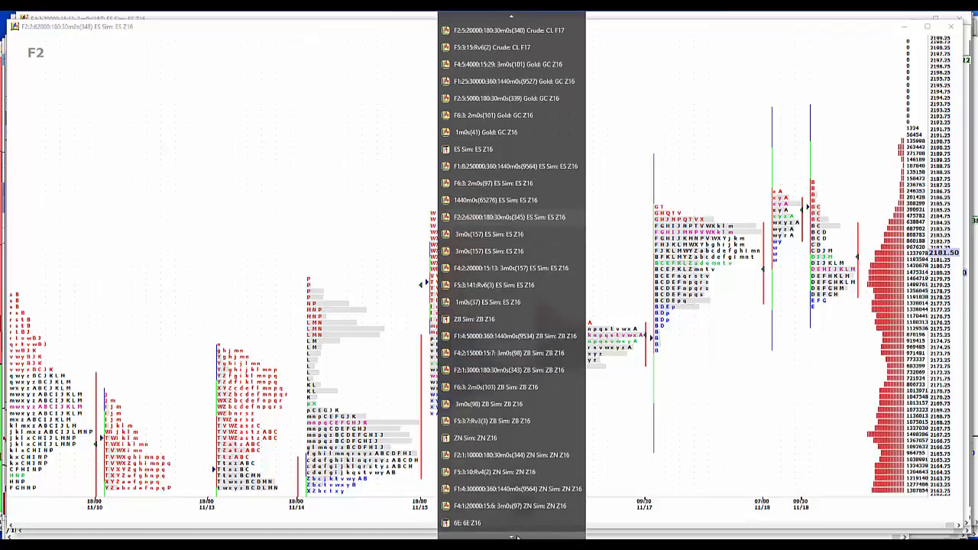
pyautogui.click(508, 471)
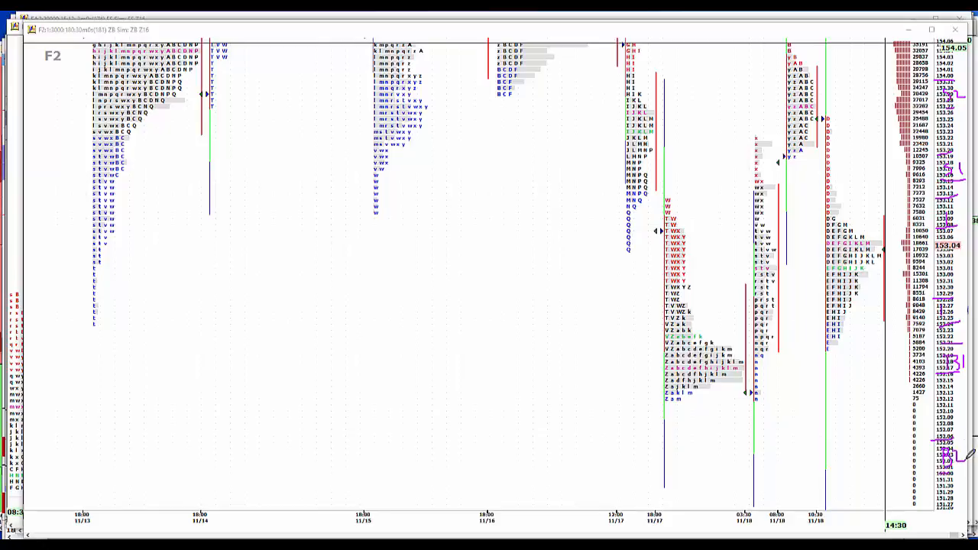
pyautogui.moveTo(882, 420)
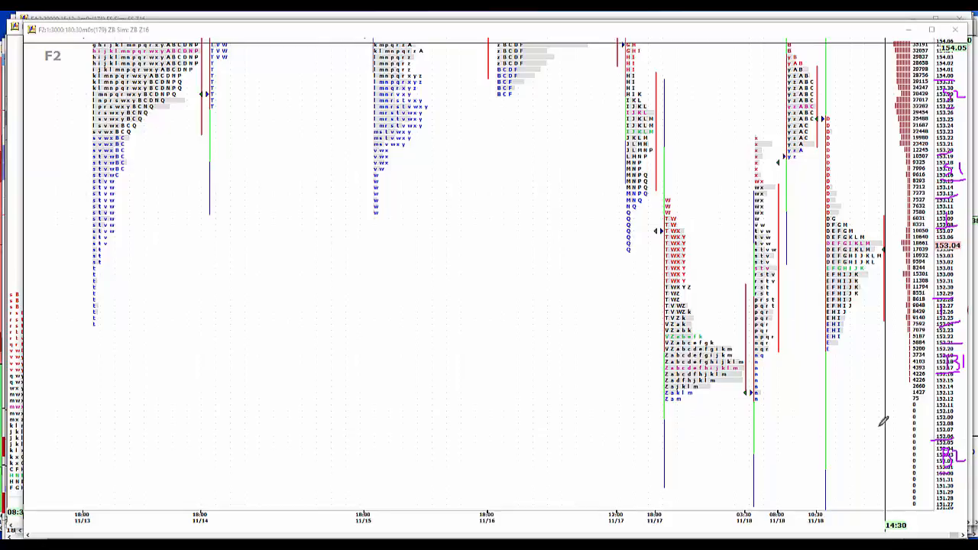
pyautogui.moveTo(741, 434)
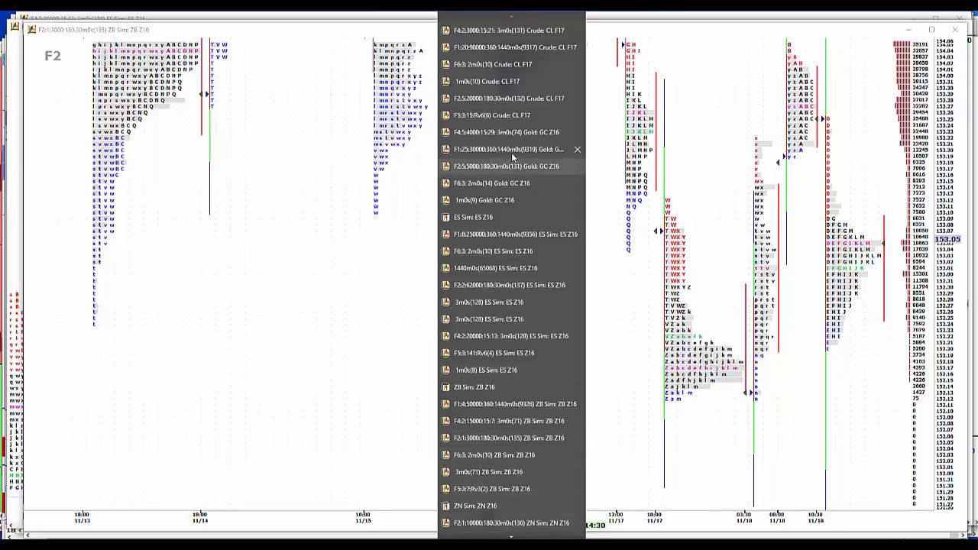
# - Pick the F1:25 1440m Gold GC Z16 chart entry in the window list
pyautogui.click(508, 149)
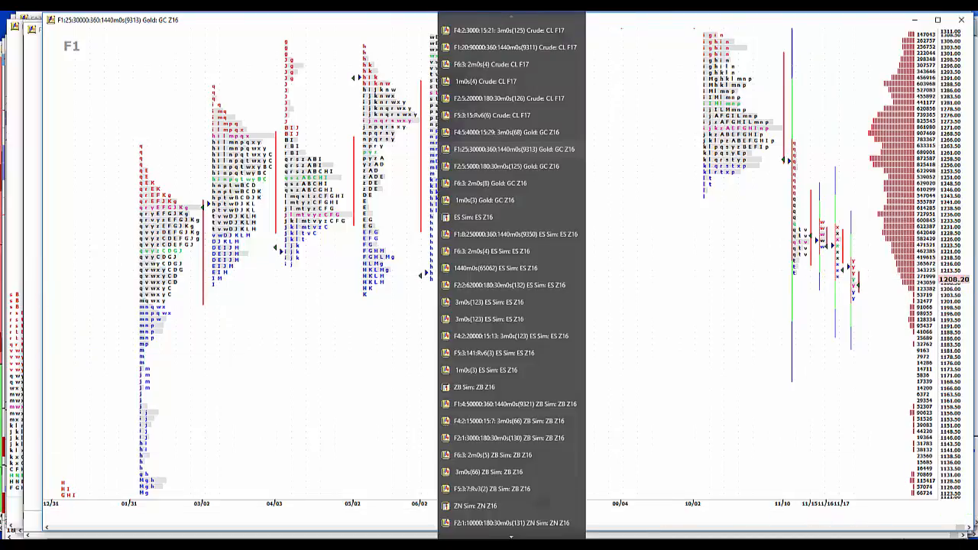
pyautogui.click(496, 166)
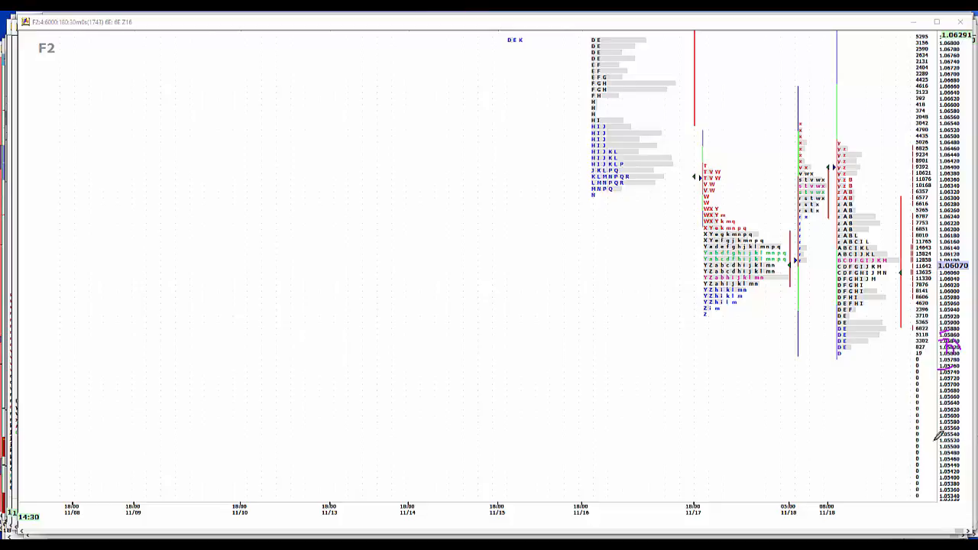
pyautogui.moveTo(938, 441)
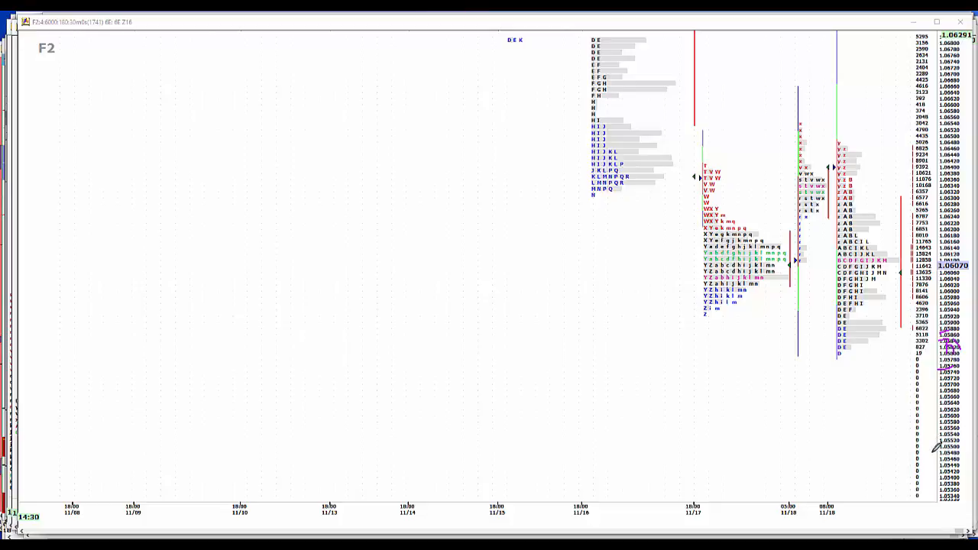